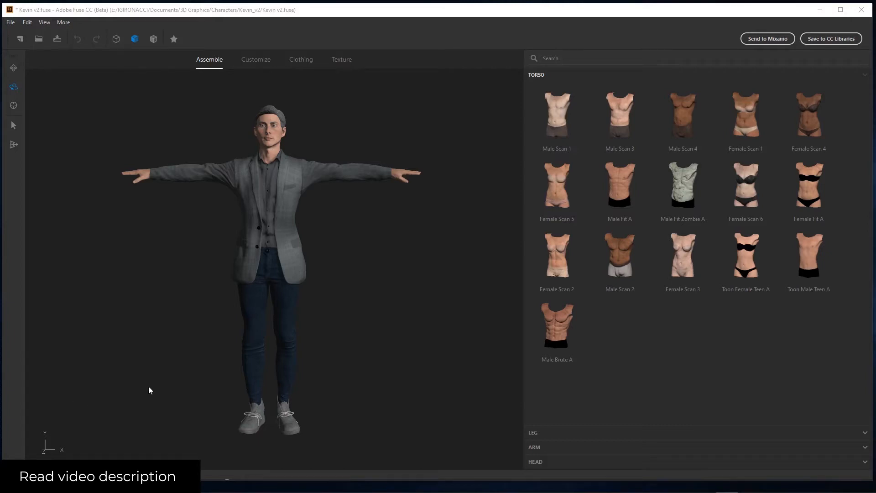
mouse_move(418, 311)
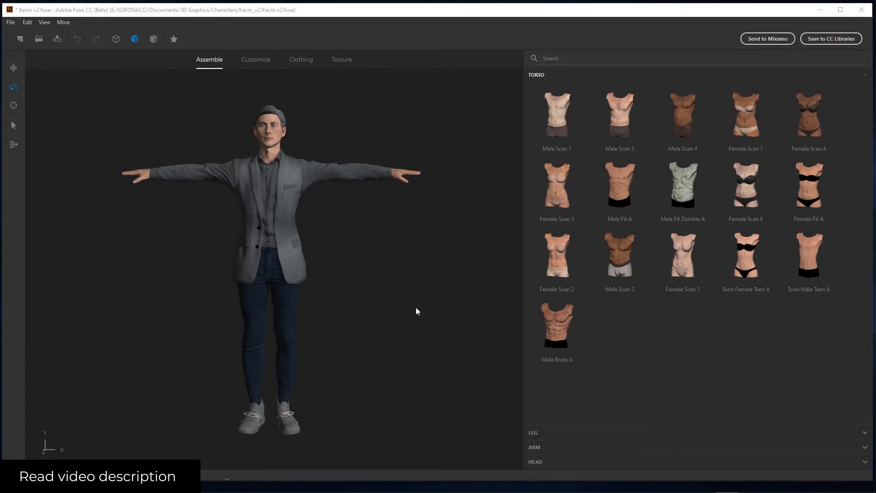
mouse_move(406, 319)
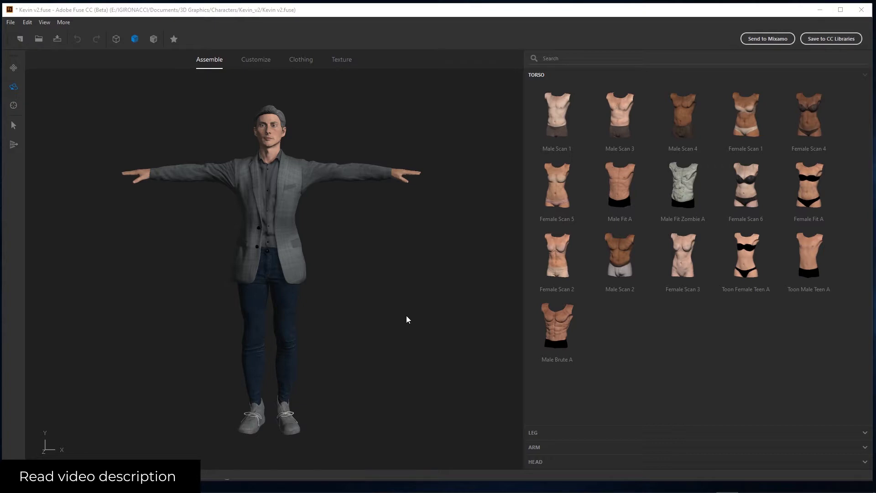
mouse_move(777, 50)
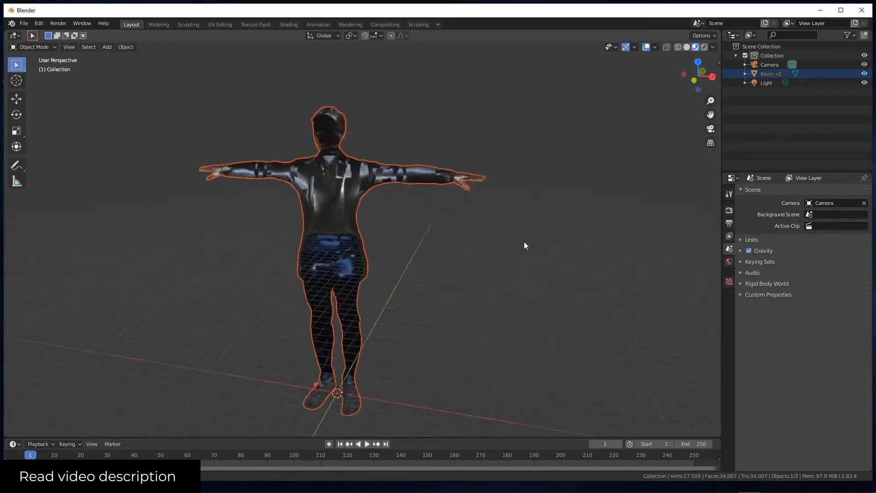
Leave Fuse via its File menu and switch to Blender showing the Kevin_v2 OBJ
click(695, 47)
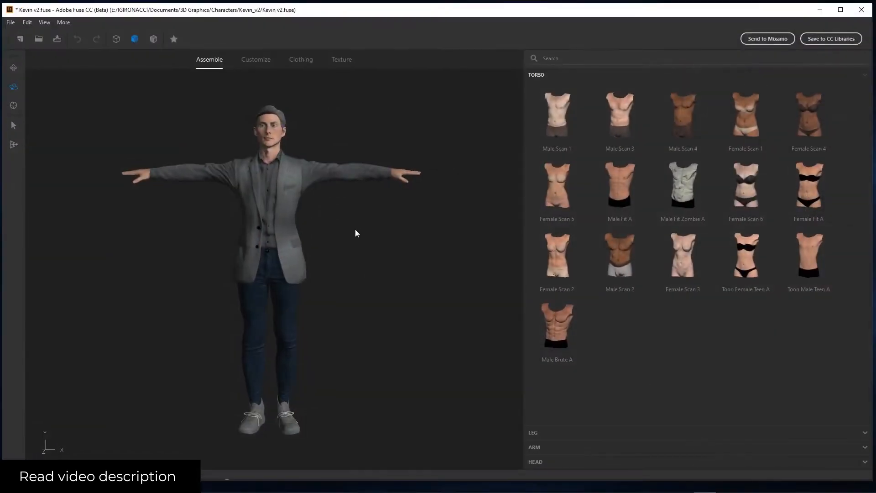
mouse_move(363, 264)
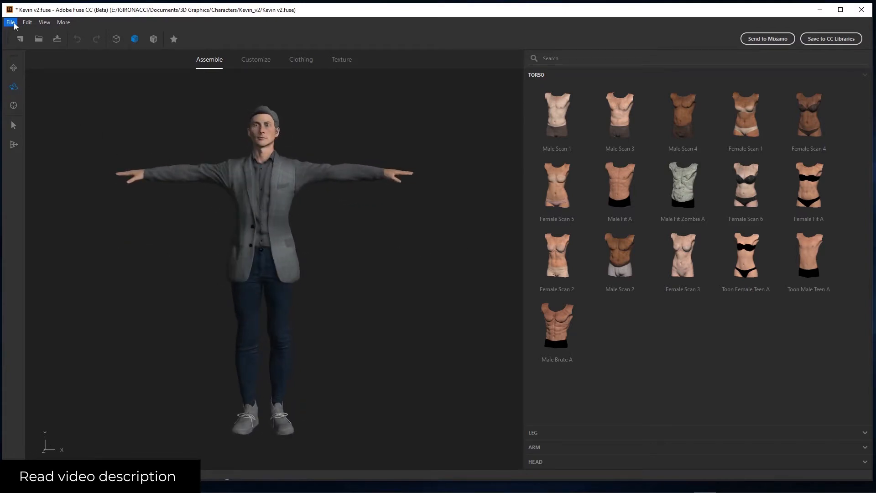
click(10, 22)
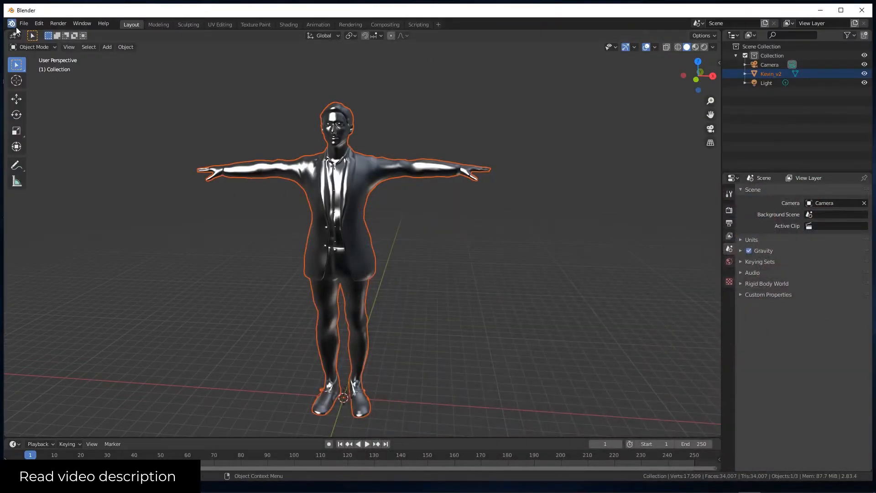
click(24, 22)
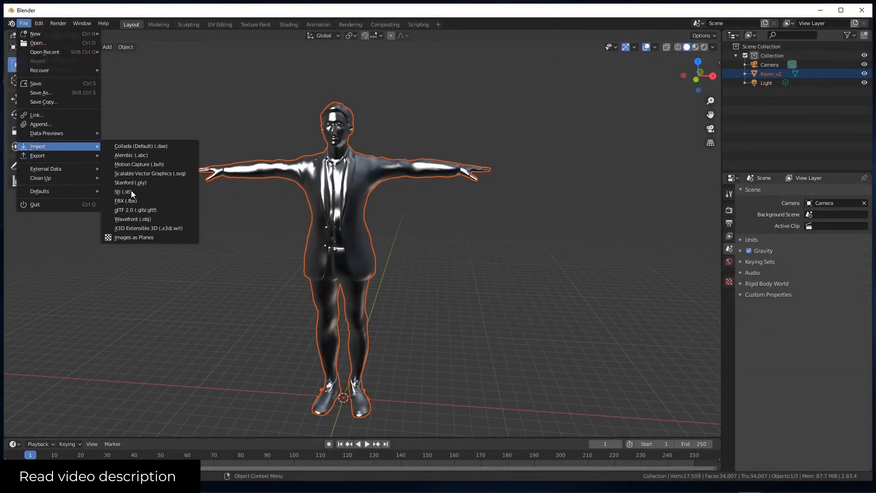
mouse_move(133, 219)
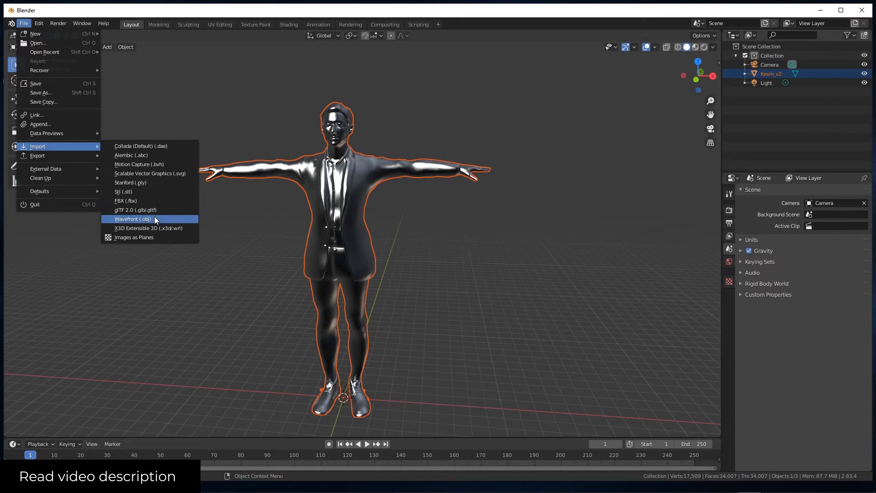
click(422, 200)
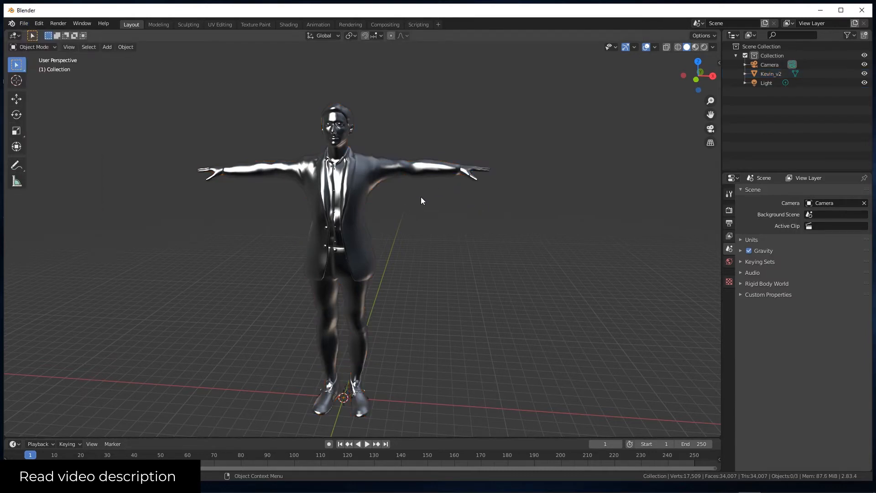
mouse_move(625, 105)
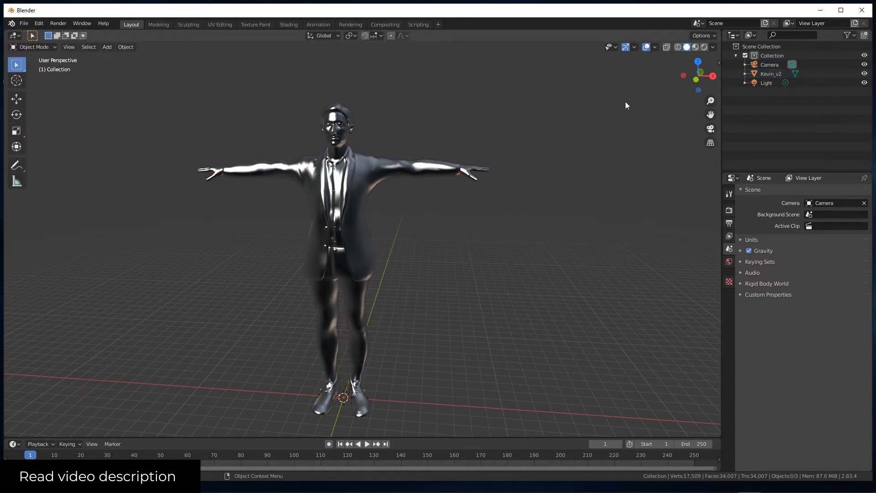
Uncheck Show Backface in Kevin_v2's material settings
click(696, 47)
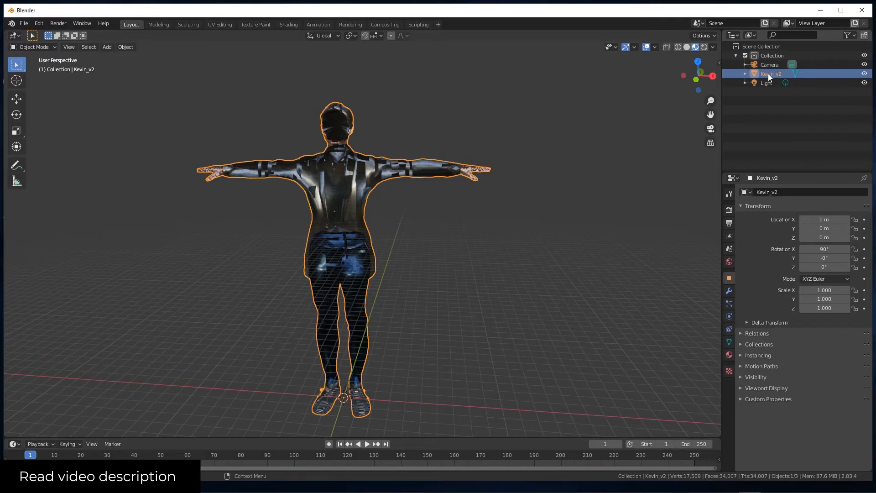
click(729, 354)
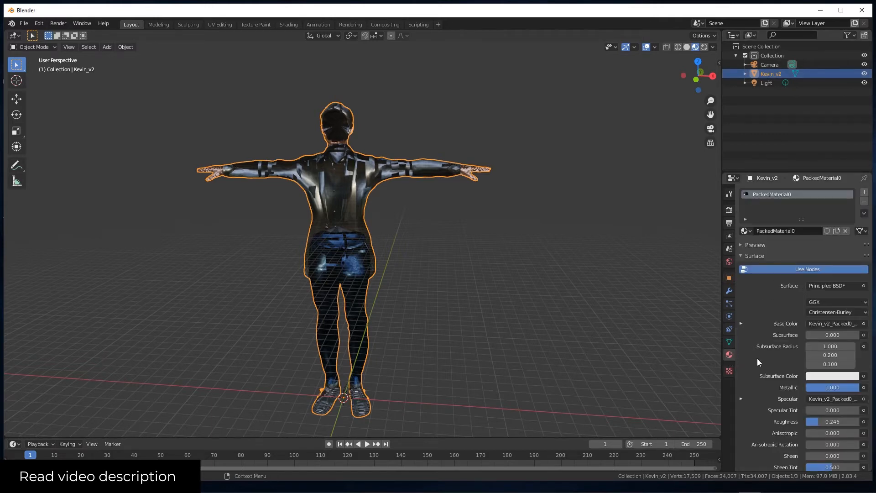
scroll(down, 3)
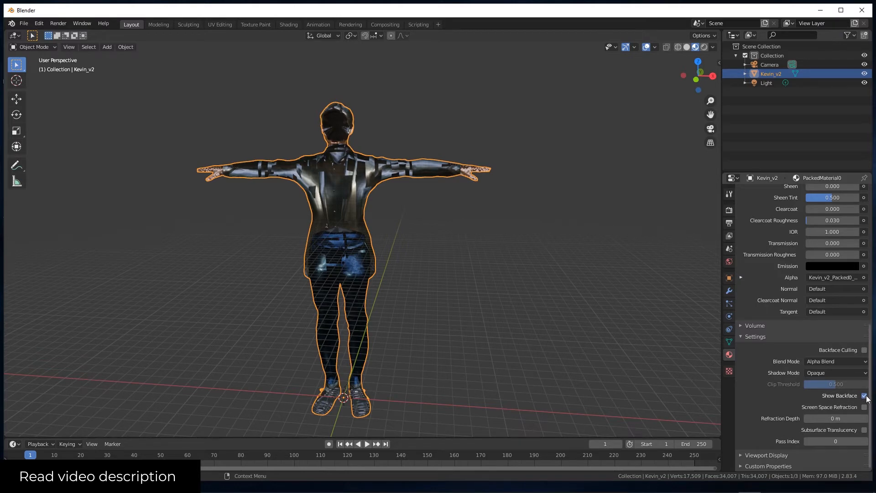
click(864, 395)
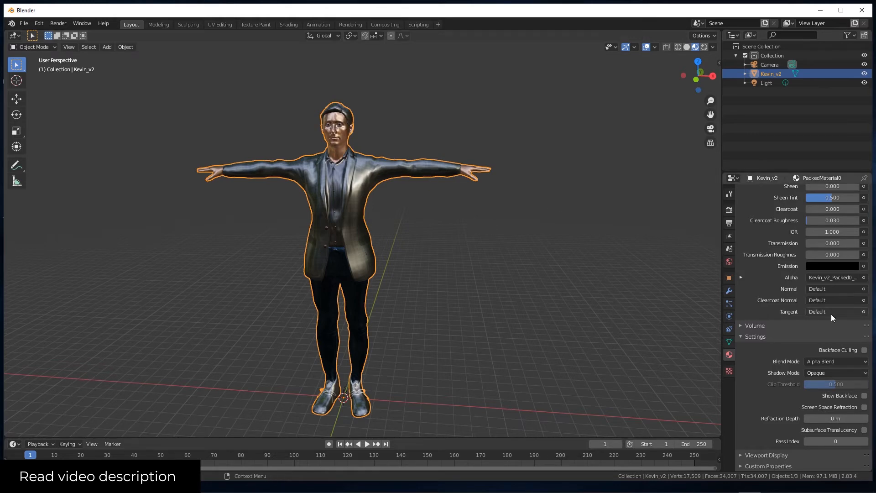
scroll(up, 3)
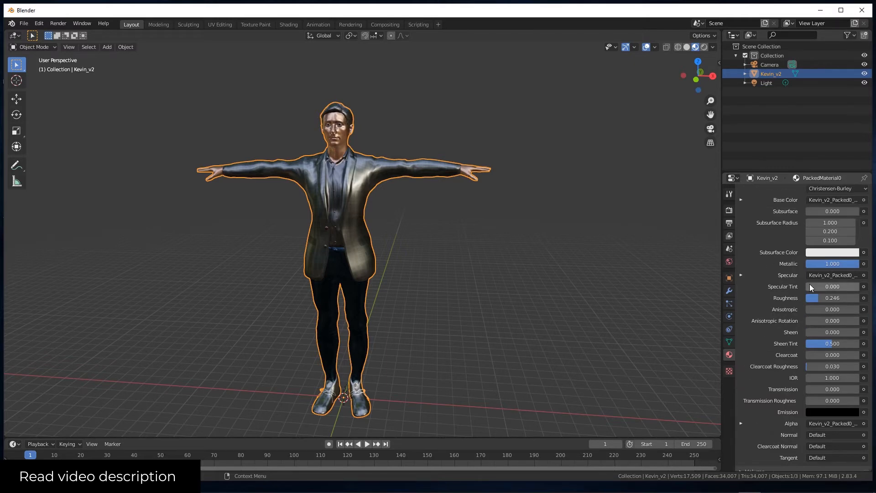
mouse_move(816, 300)
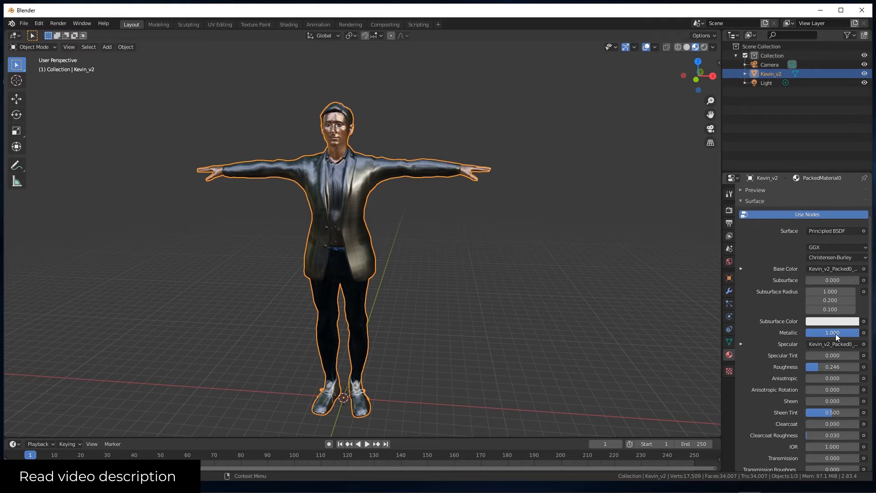
double_click(831, 333)
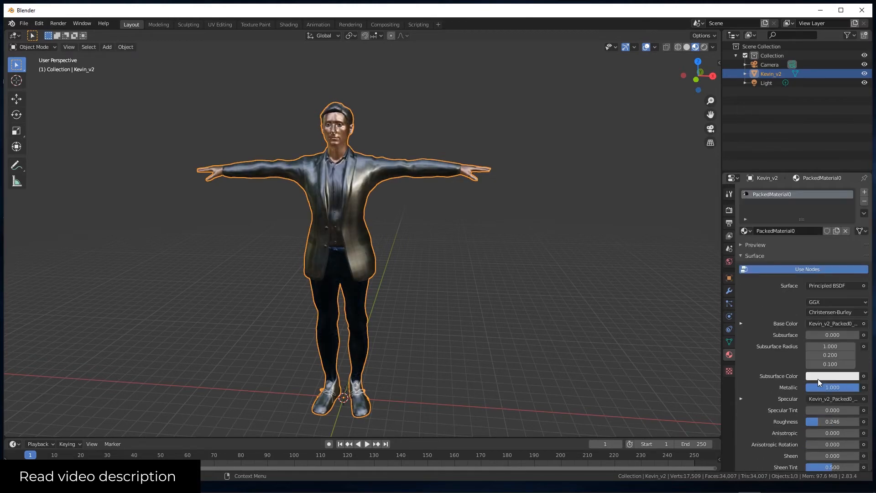
scroll(down, 3)
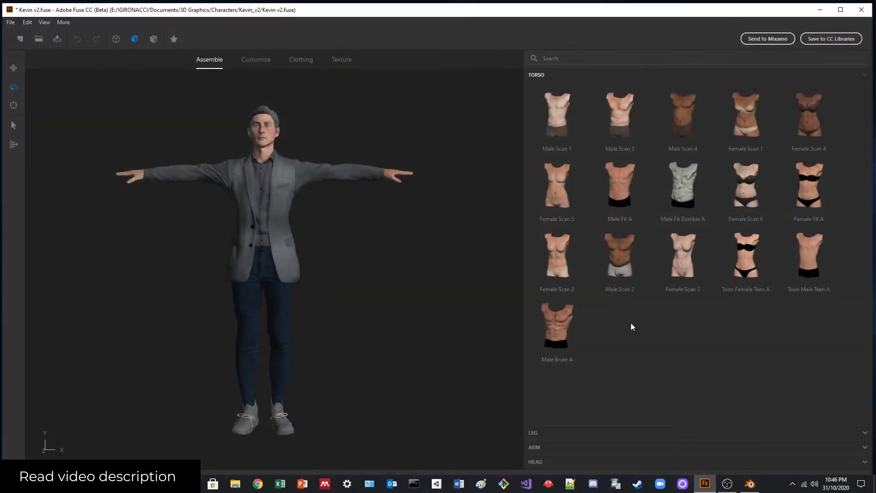
Zoom in on Kevin's head and open the Face customization and Texture parameters
scroll(up, 3)
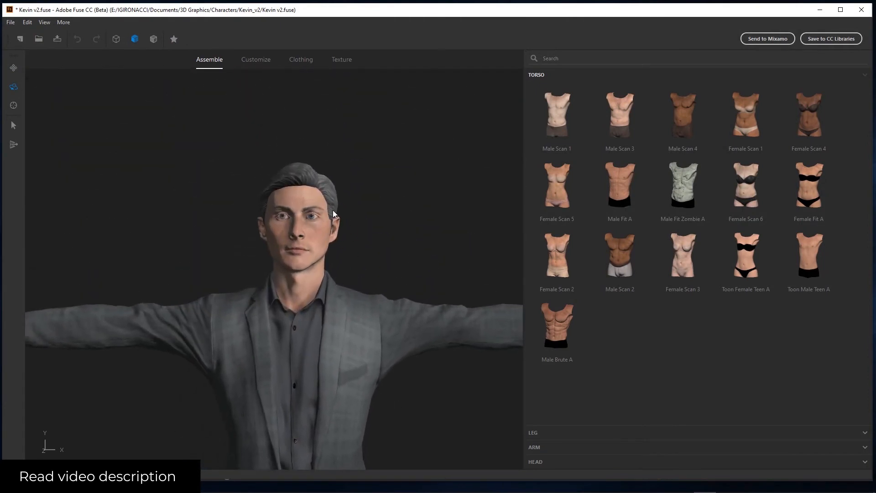
mouse_move(569, 410)
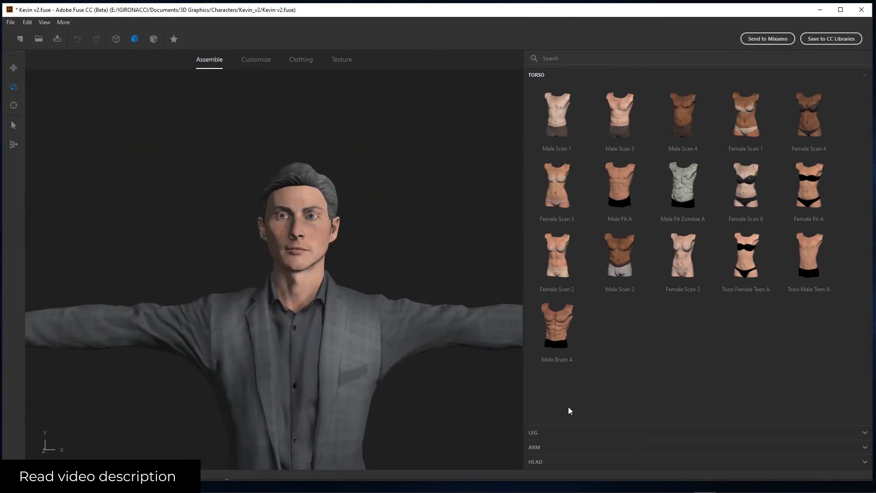
click(301, 60)
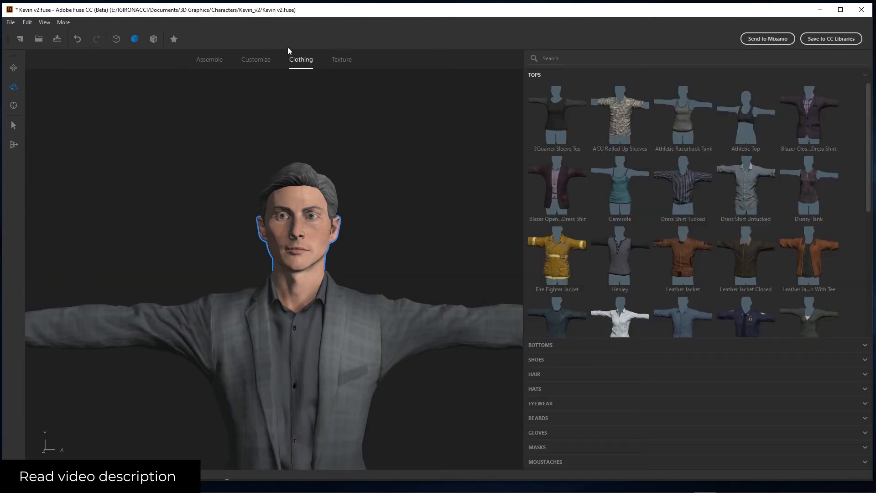
click(255, 59)
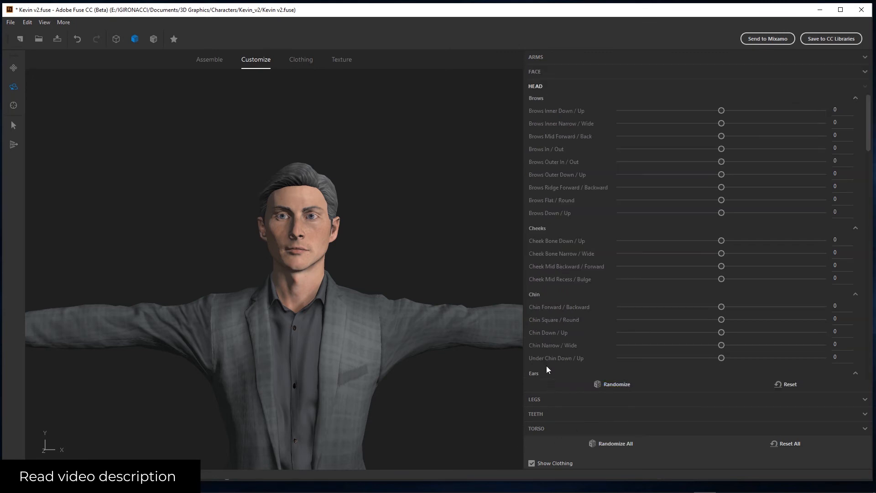
click(533, 71)
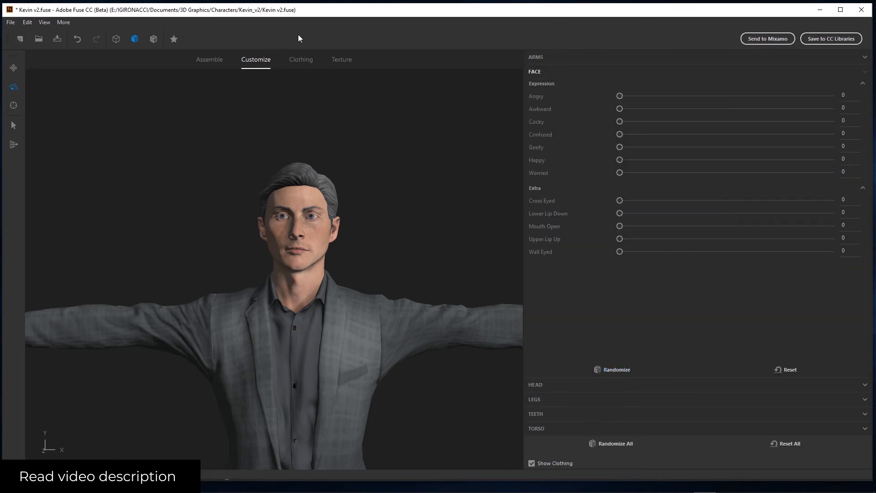
click(342, 59)
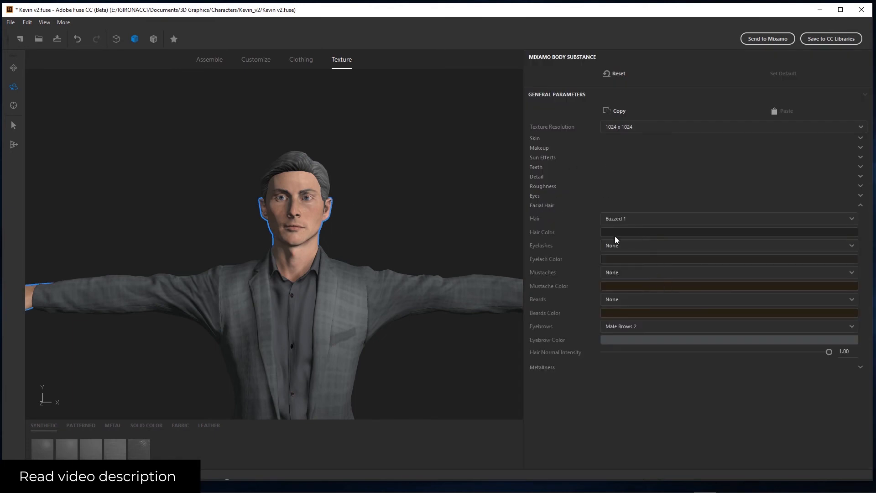
mouse_move(616, 248)
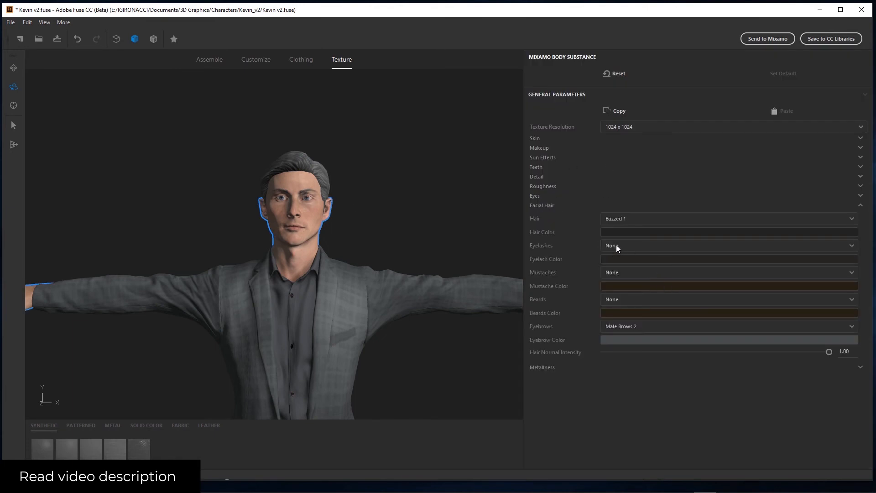